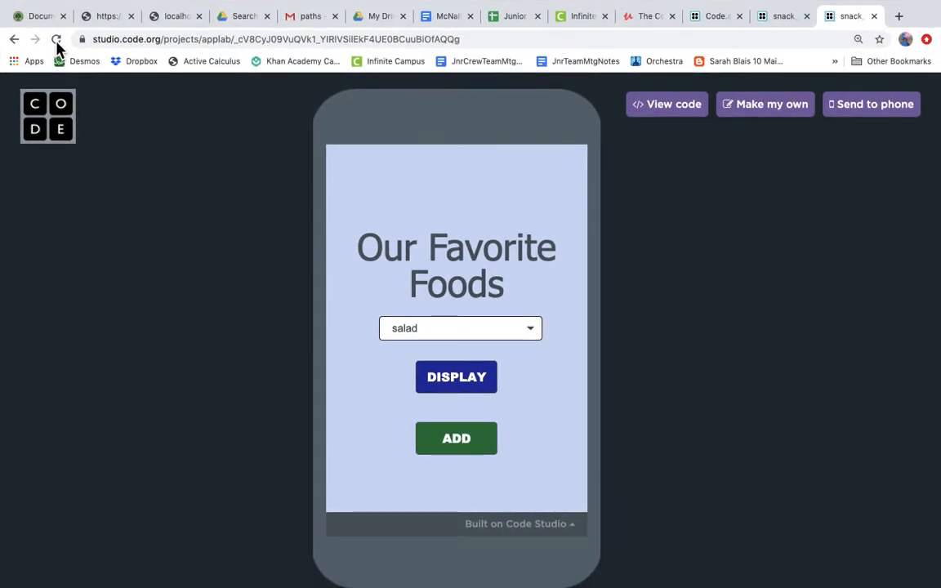
mouse_move(56, 39)
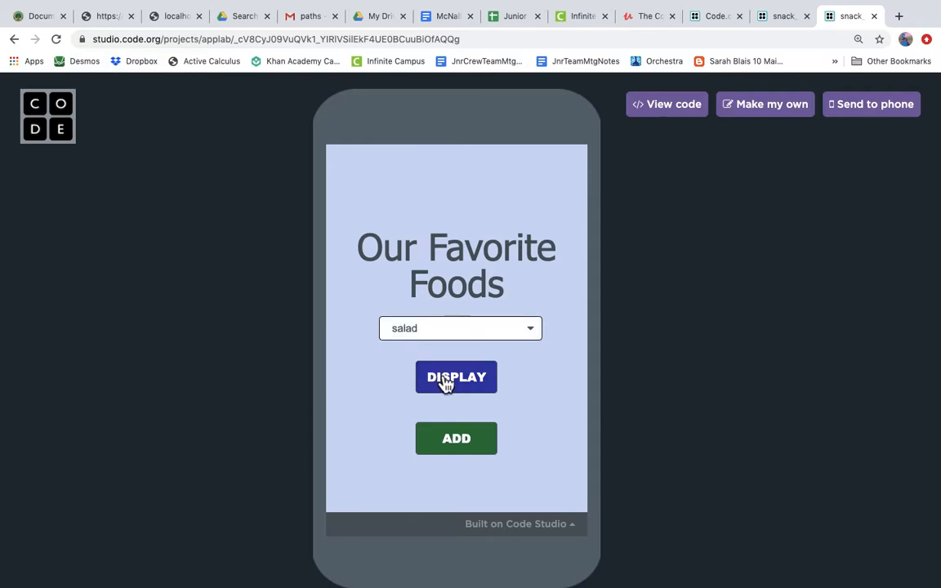
Step: Display the food records and page through cards from chocolate pie to samosas
left_click(455, 376)
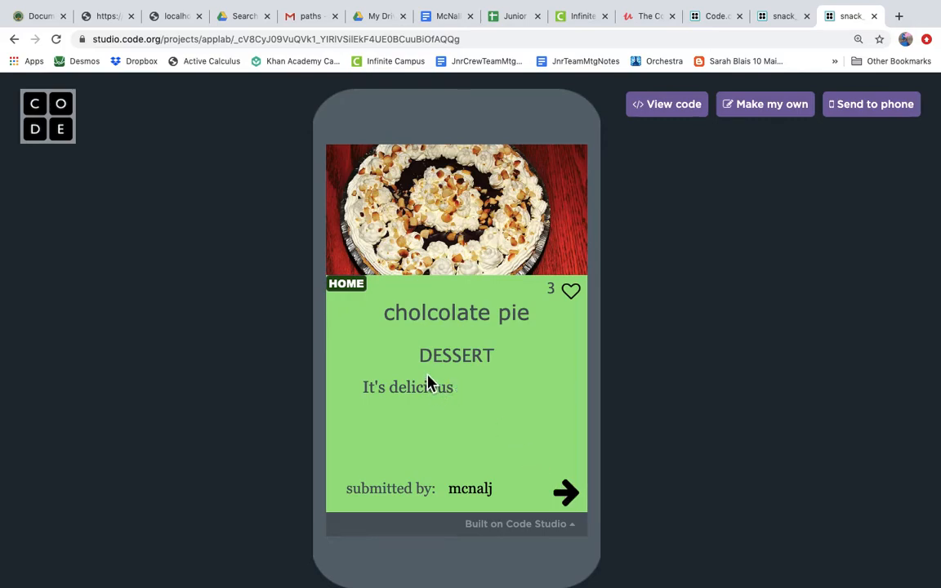
left_click(565, 490)
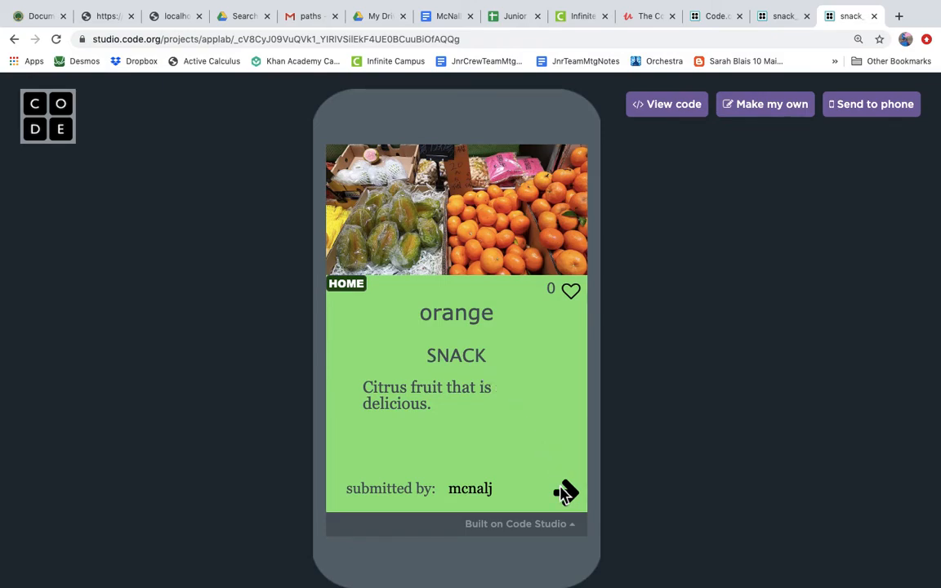
left_click(565, 490)
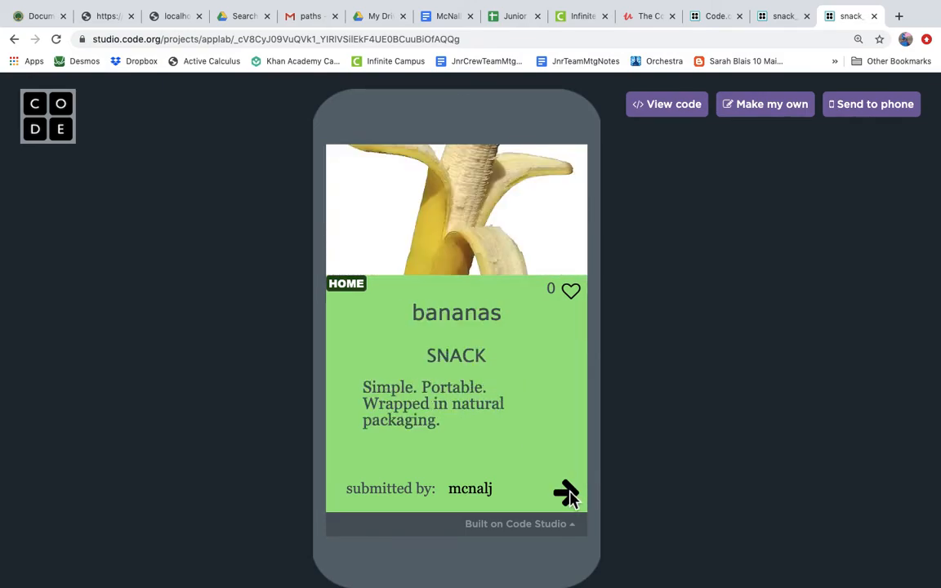
left_click(565, 493)
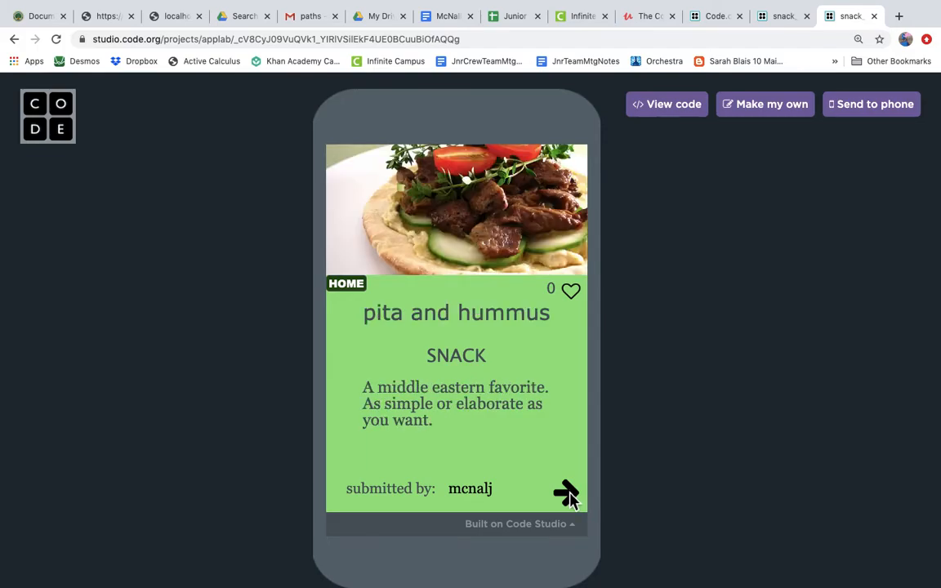
left_click(565, 494)
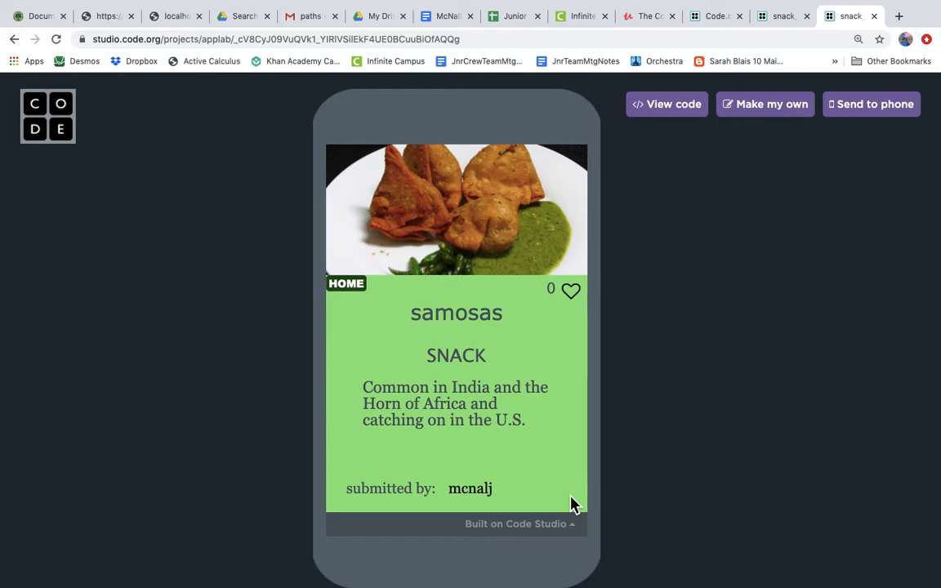
mouse_move(784, 17)
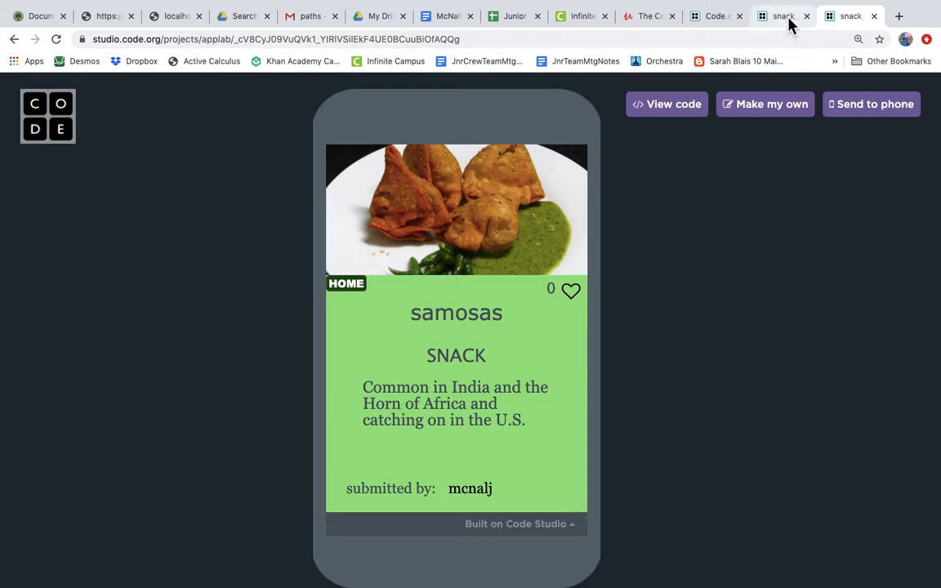
Step: View the foods table in the Data tab, scrolling through its rows and categories
left_click(782, 17)
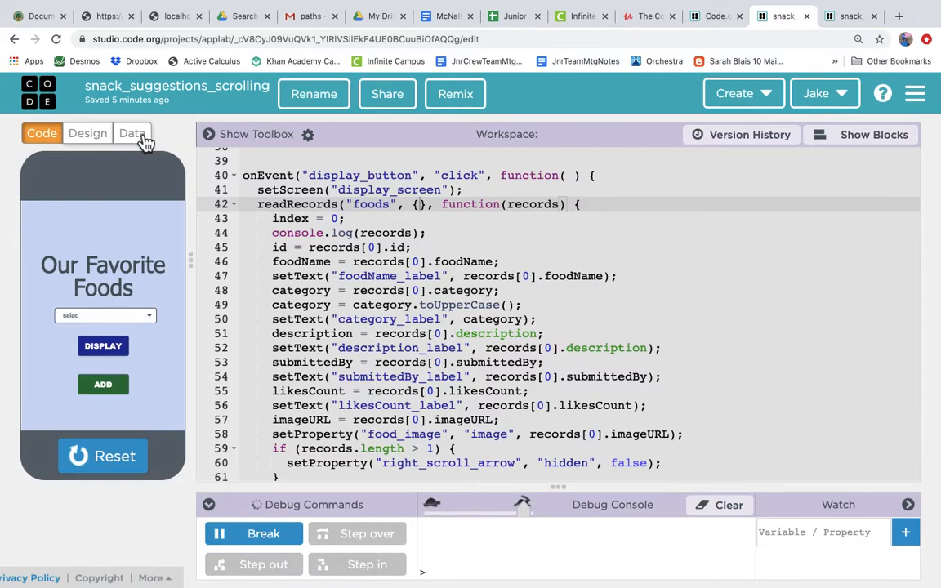
left_click(130, 134)
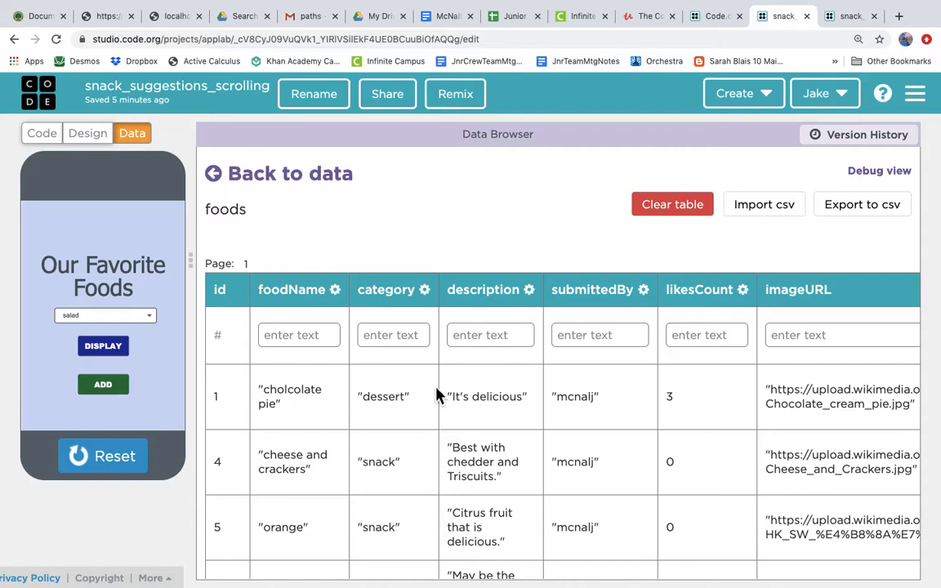
mouse_move(407, 309)
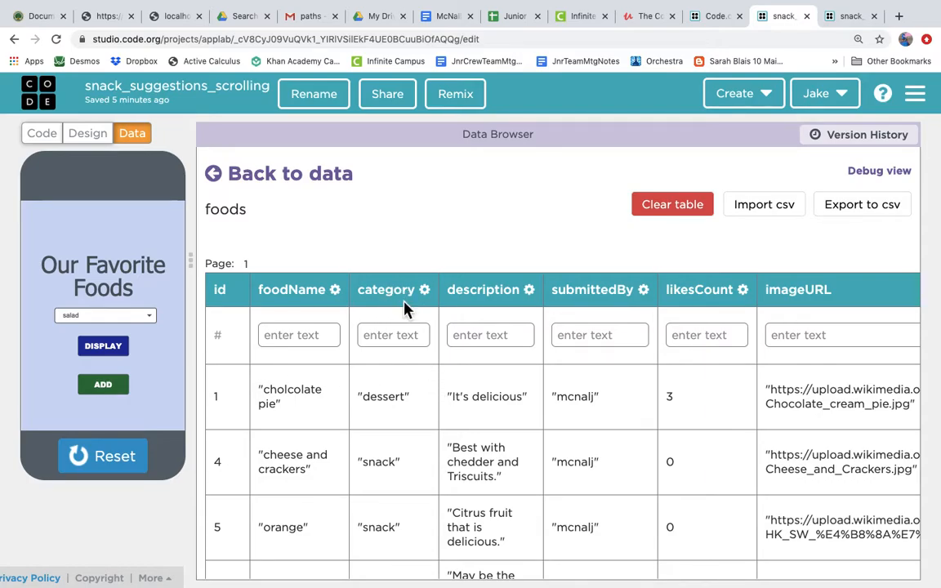
scroll("down", 3)
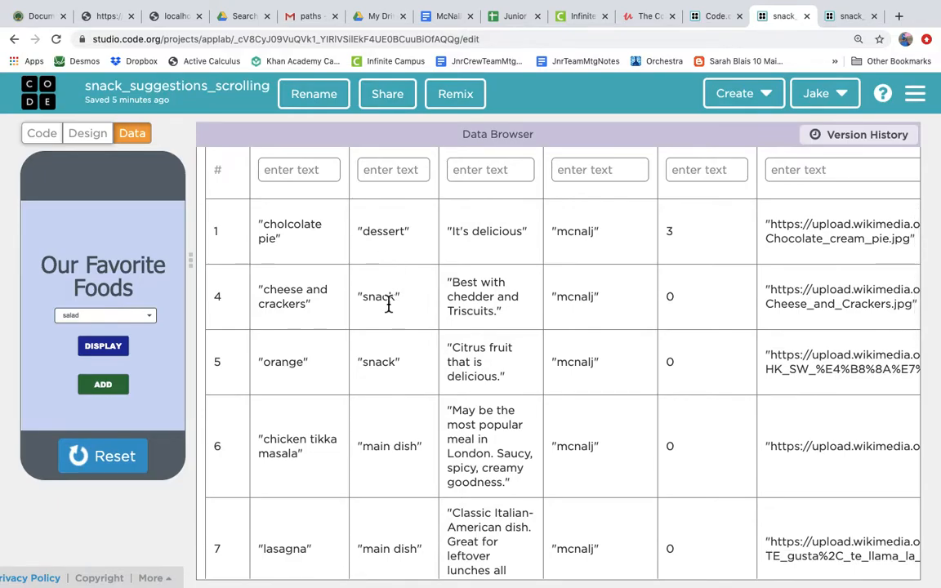
scroll("down", 3)
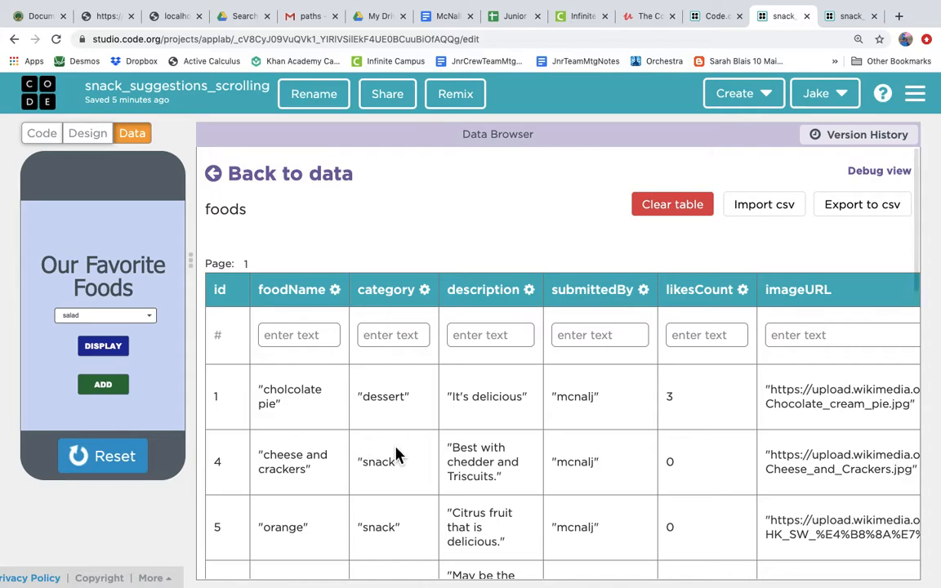
scroll("down", 3)
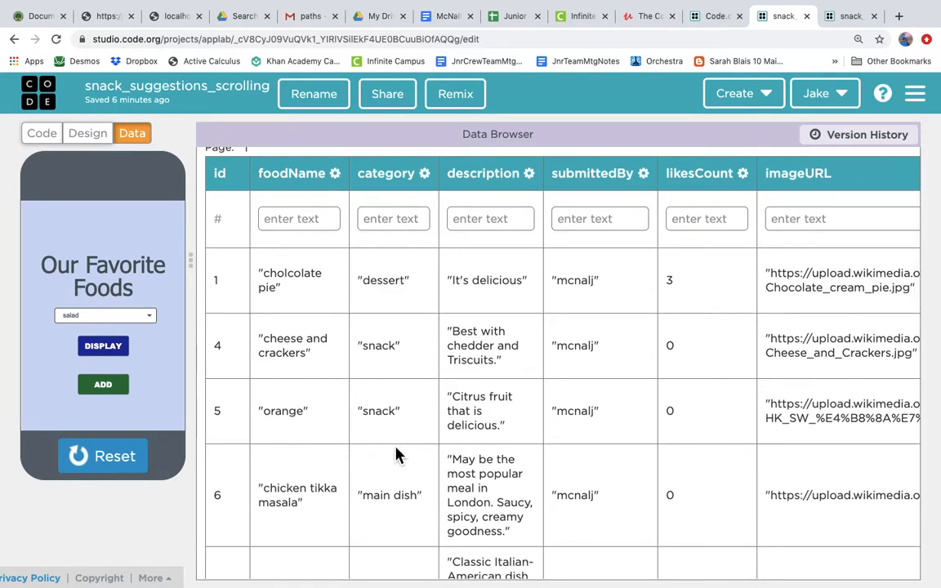
mouse_move(351, 359)
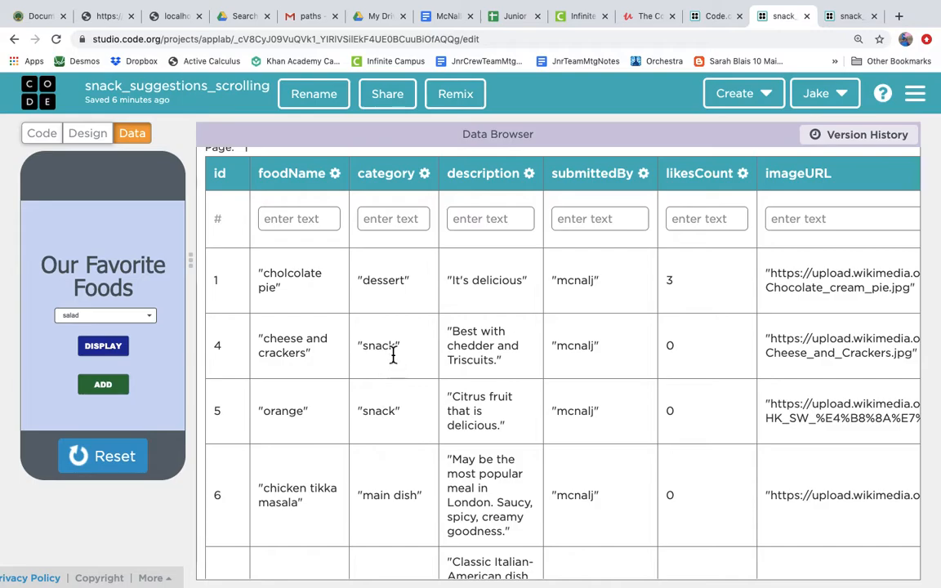
mouse_move(384, 353)
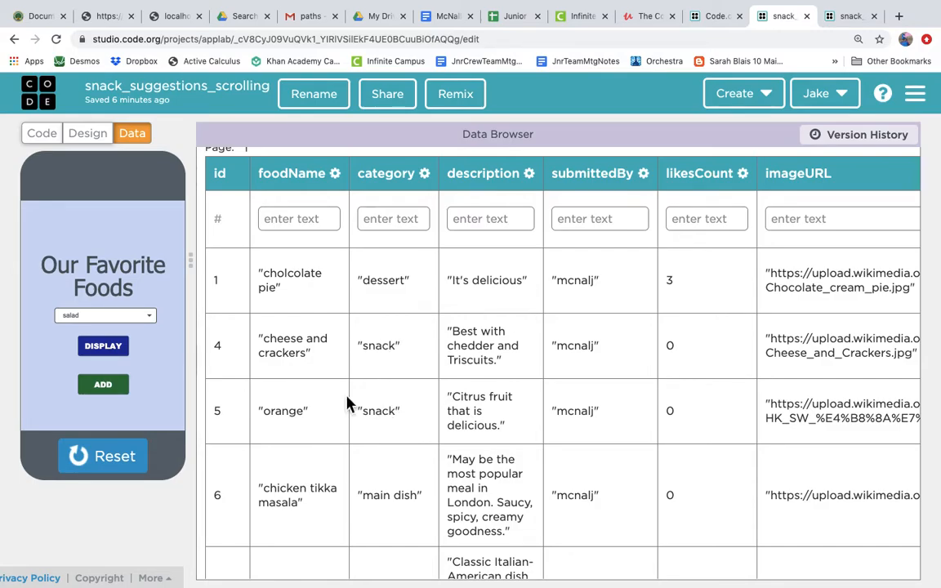
mouse_move(379, 405)
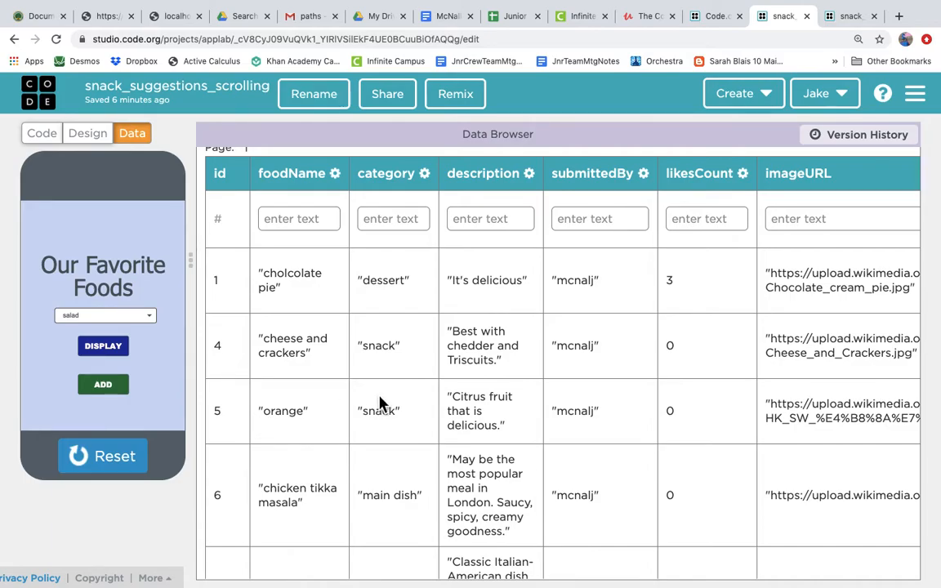
scroll("down", 3)
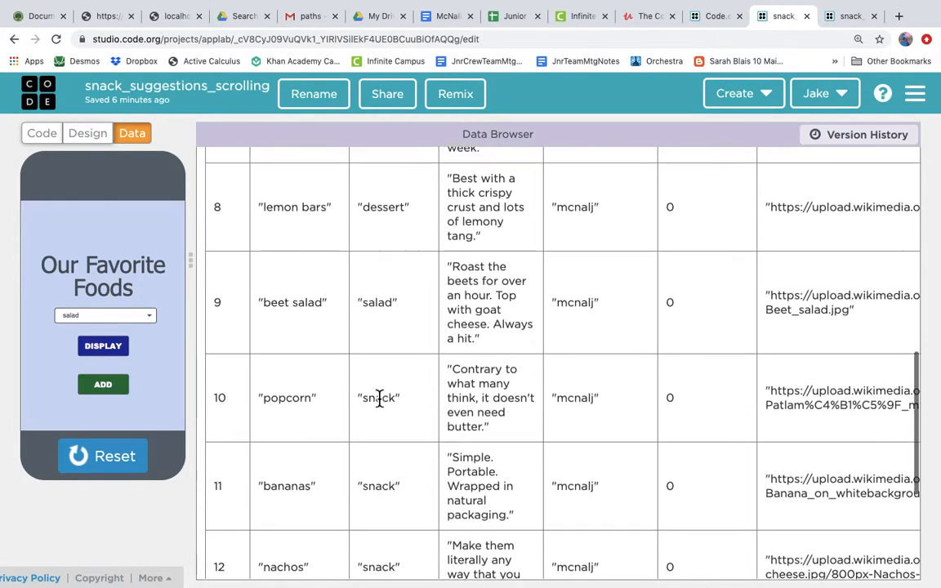
scroll("down", 3)
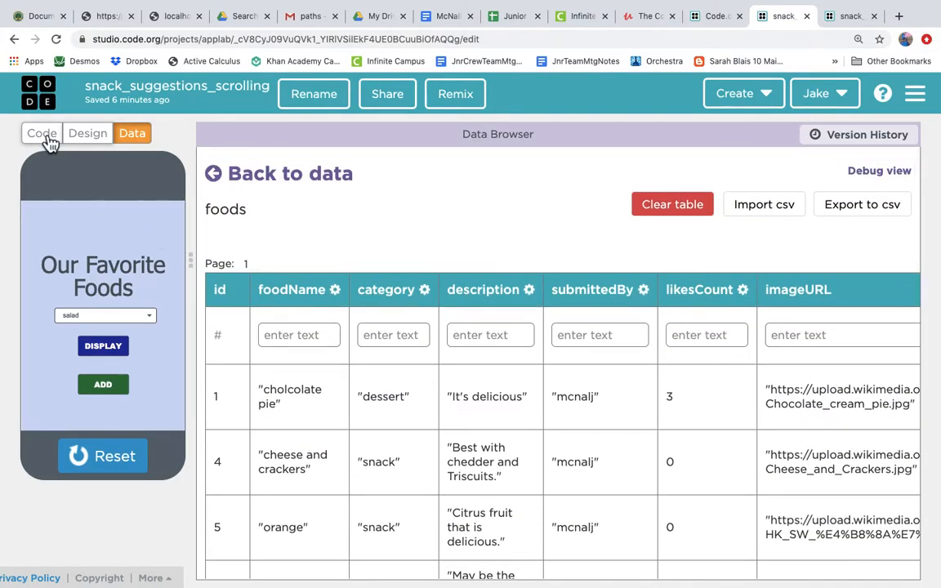
Step: Filter the readRecords call with {category:"snack"} in the code
left_click(40, 134)
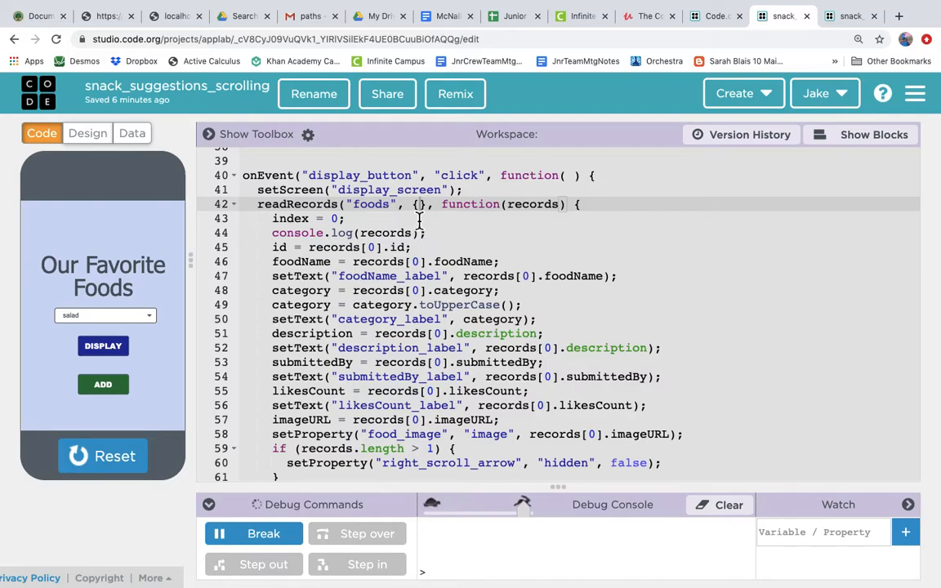
mouse_move(421, 232)
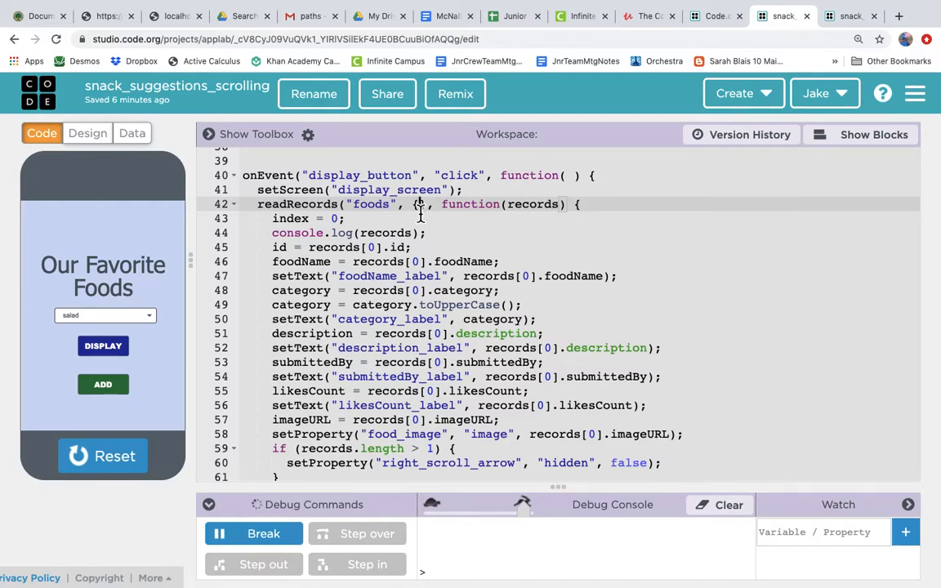
type("category:")
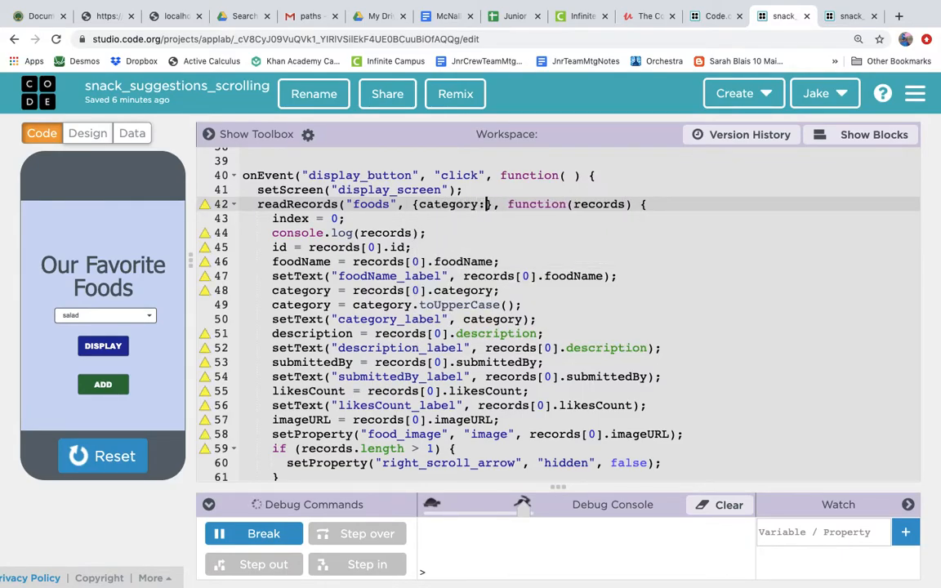
type("\"s")
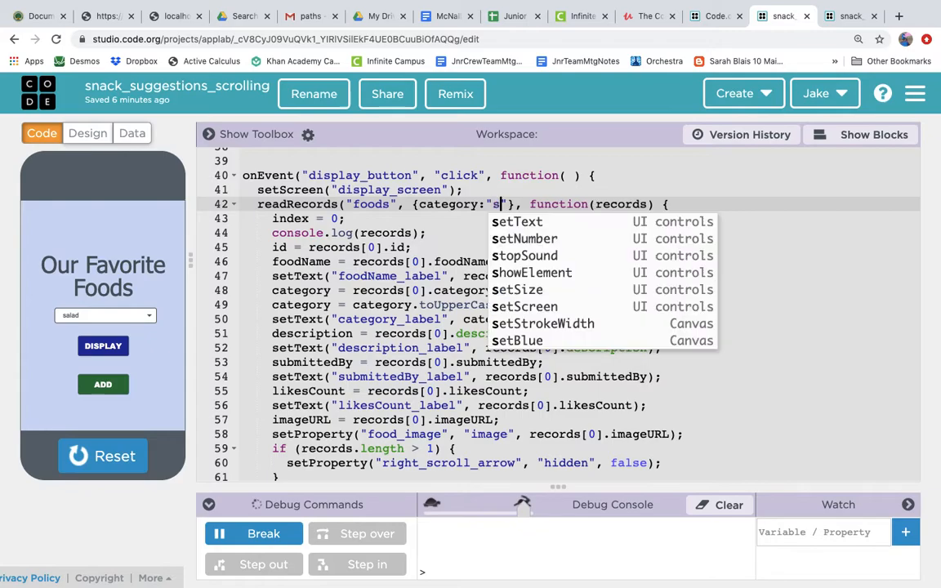
type("nack")
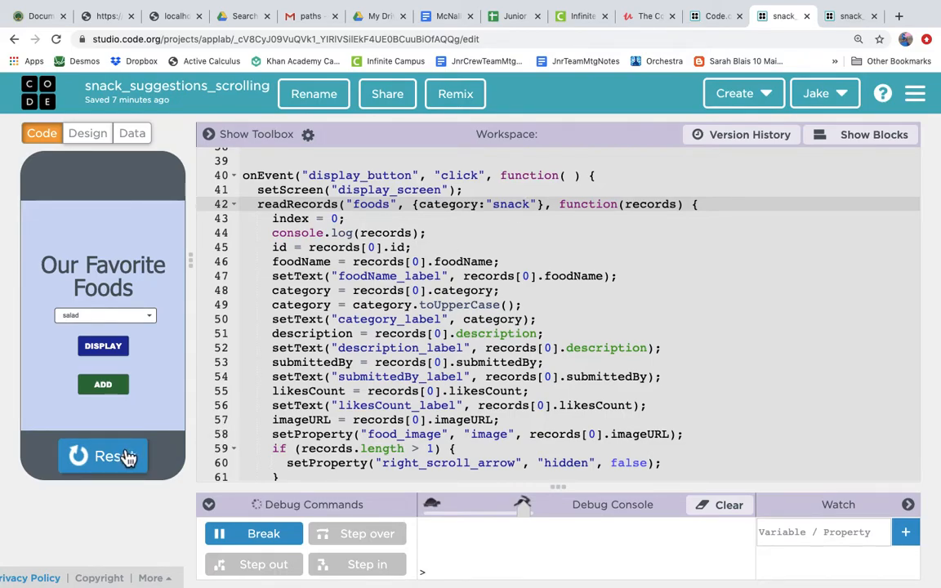
Step: Rerun the app and browse the snack-only cards such as cheese and crackers and popcorn
left_click(103, 456)
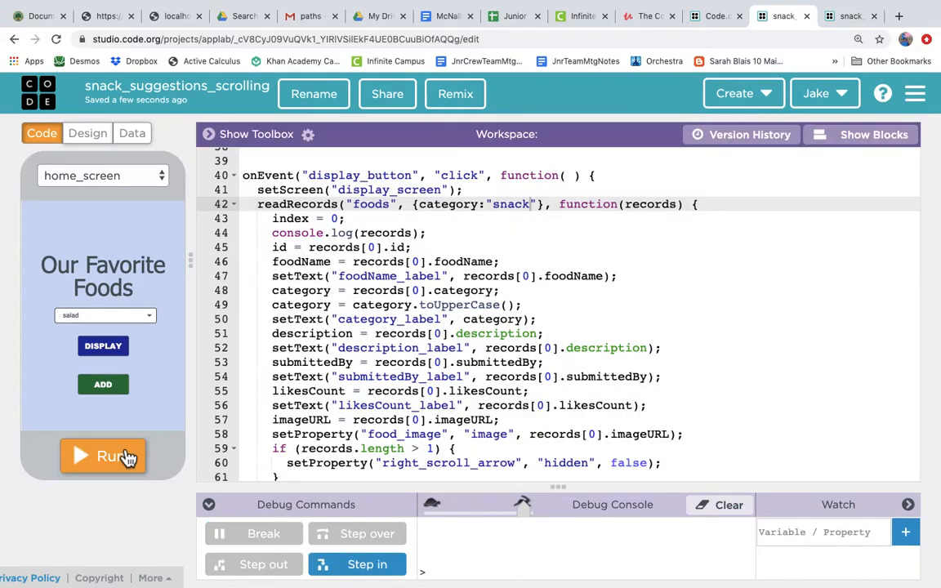
left_click(103, 455)
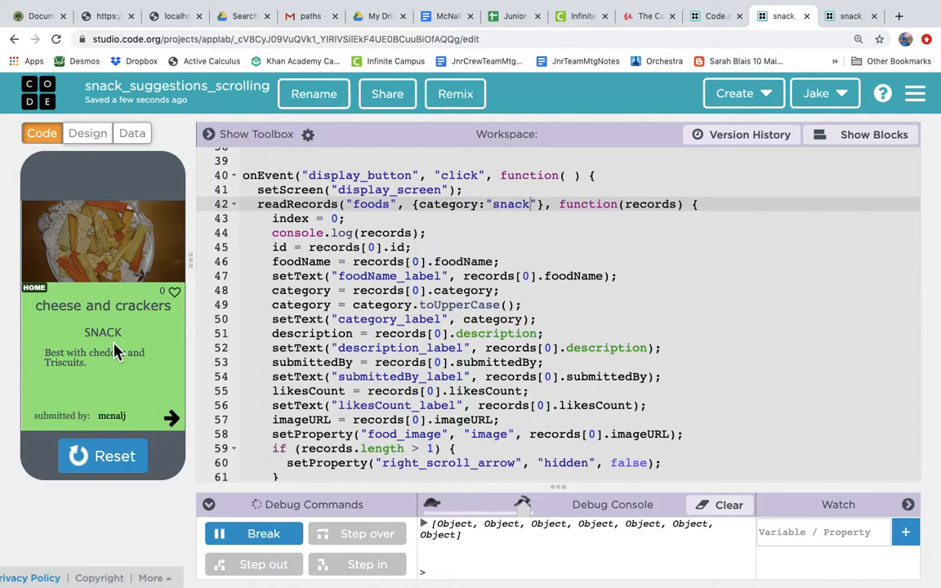
left_click(171, 418)
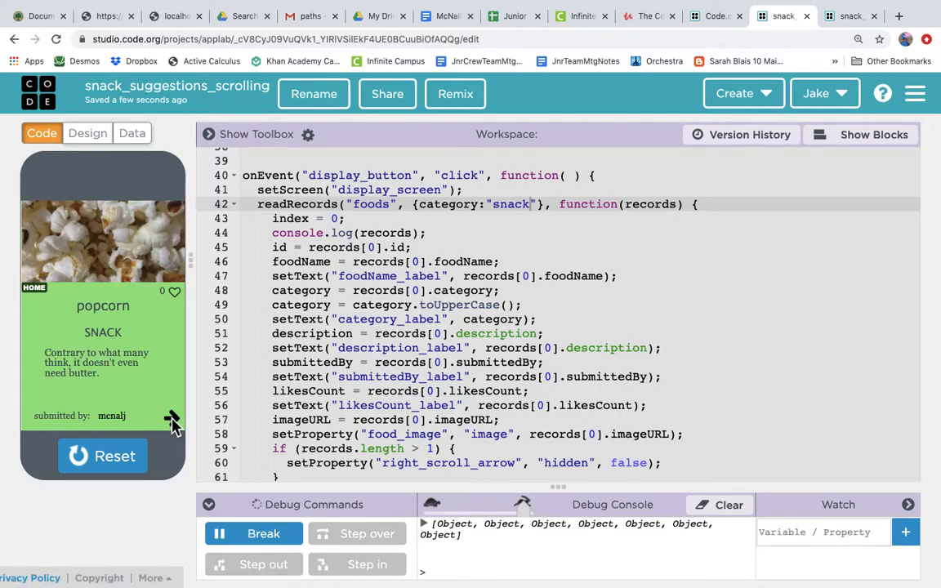
left_click(172, 420)
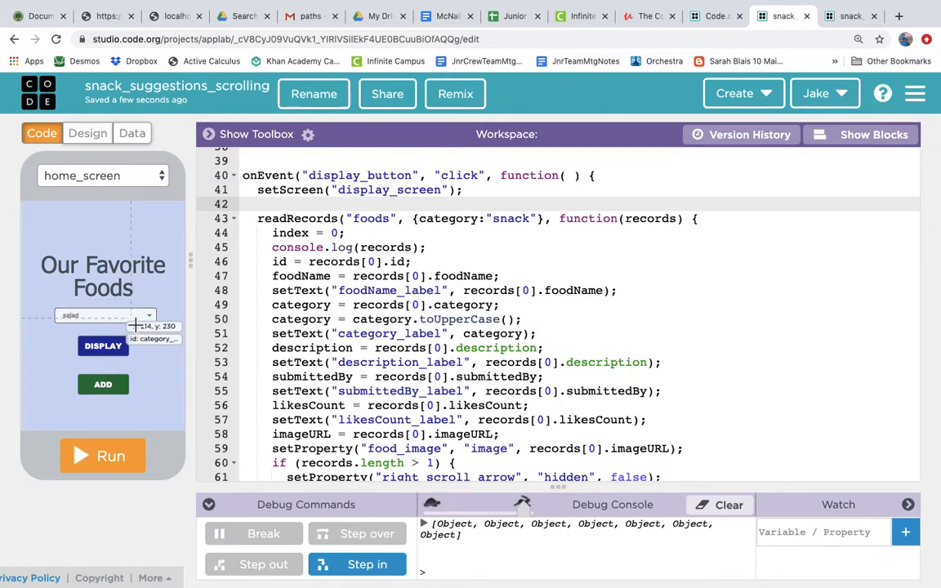
left_click(88, 134)
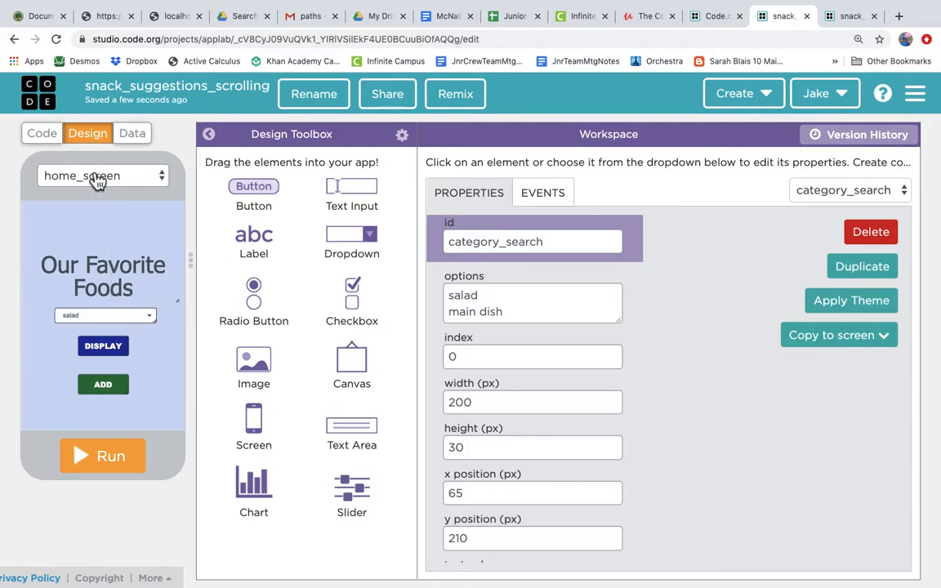
left_click(42, 133)
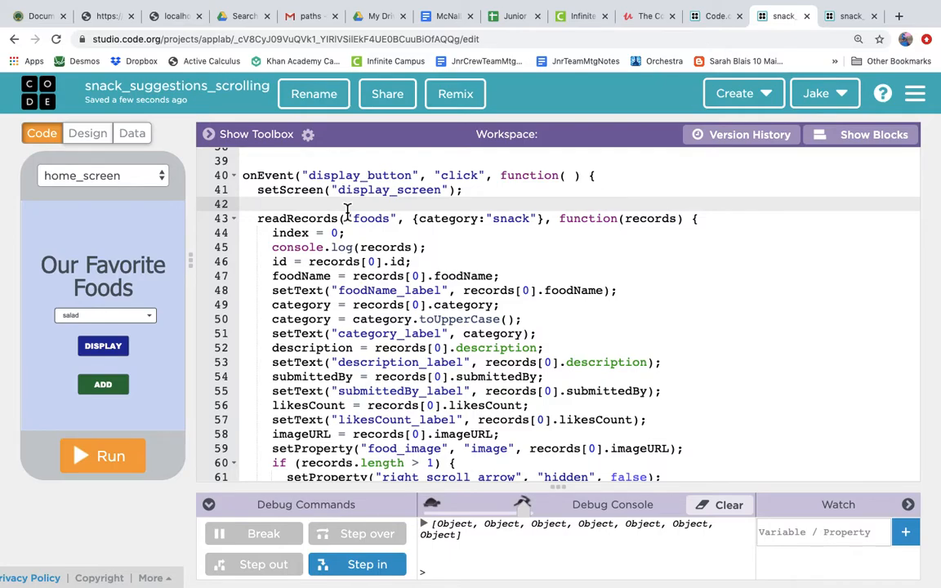
Step: Declare var chosenCategory = getText("category_search") and filter readRecords on {category:chosenCategory}
type("var ud")
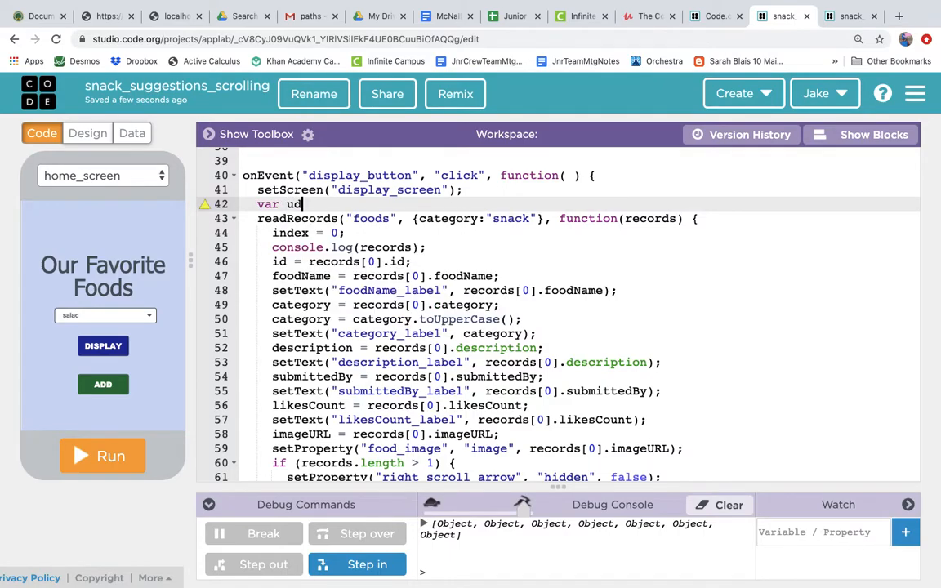
type("chosenC")
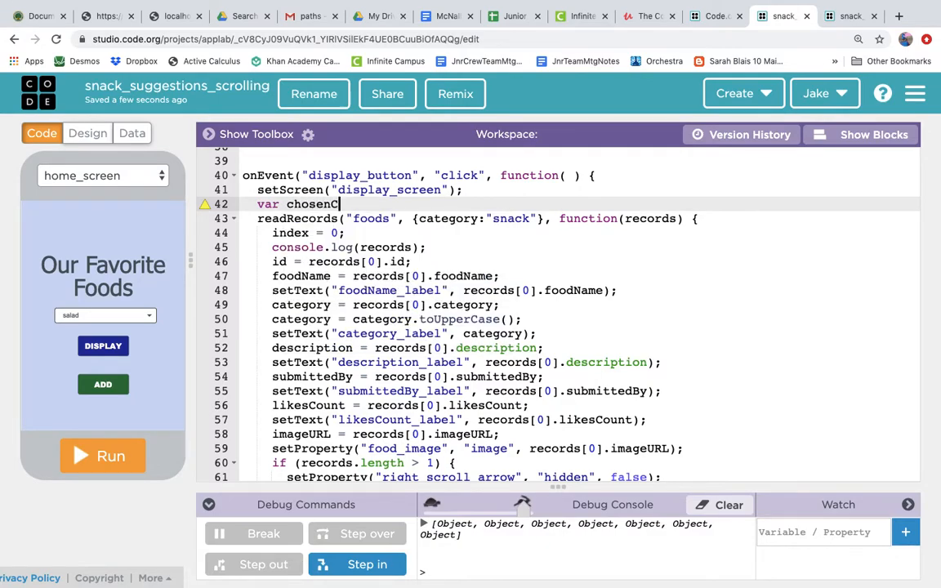
type("ategory =")
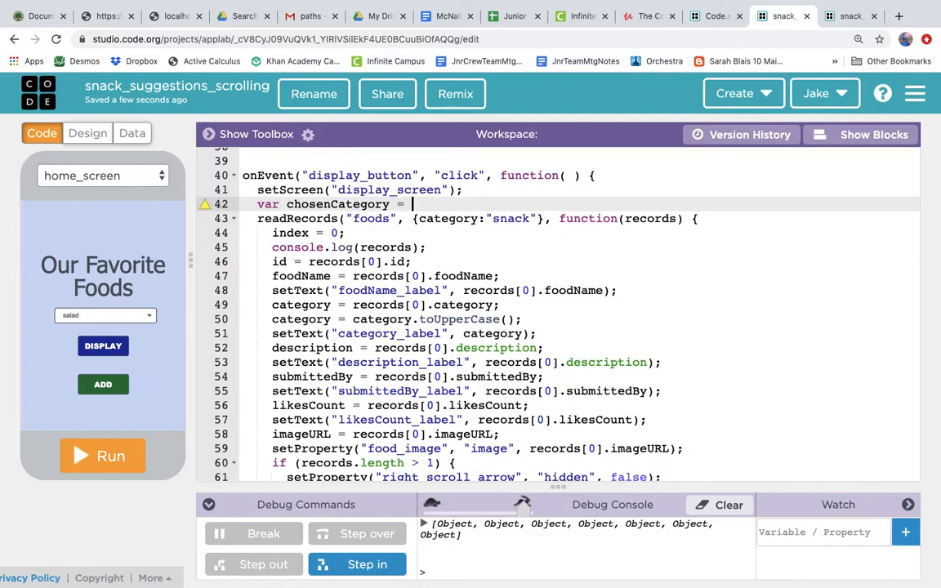
type("getText")
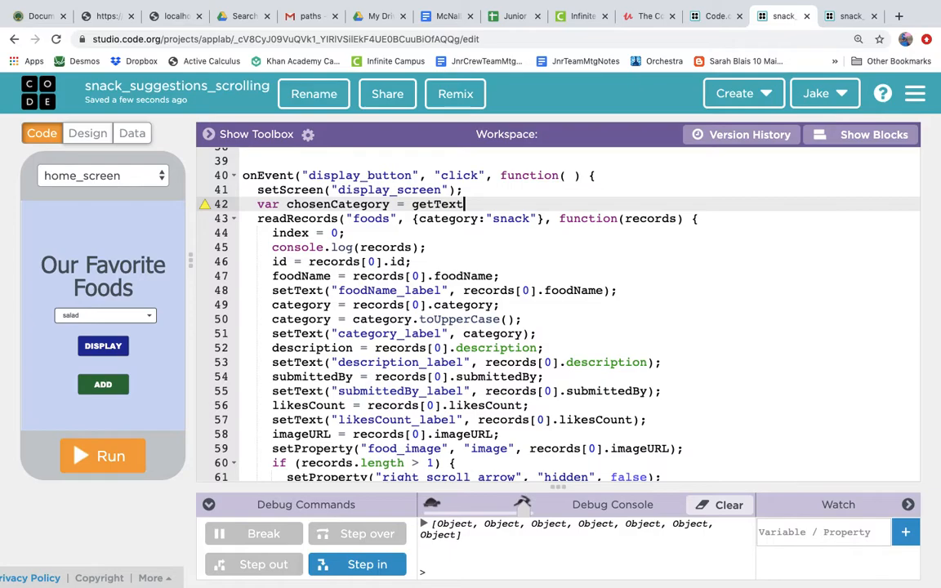
type("(\"category_search\");")
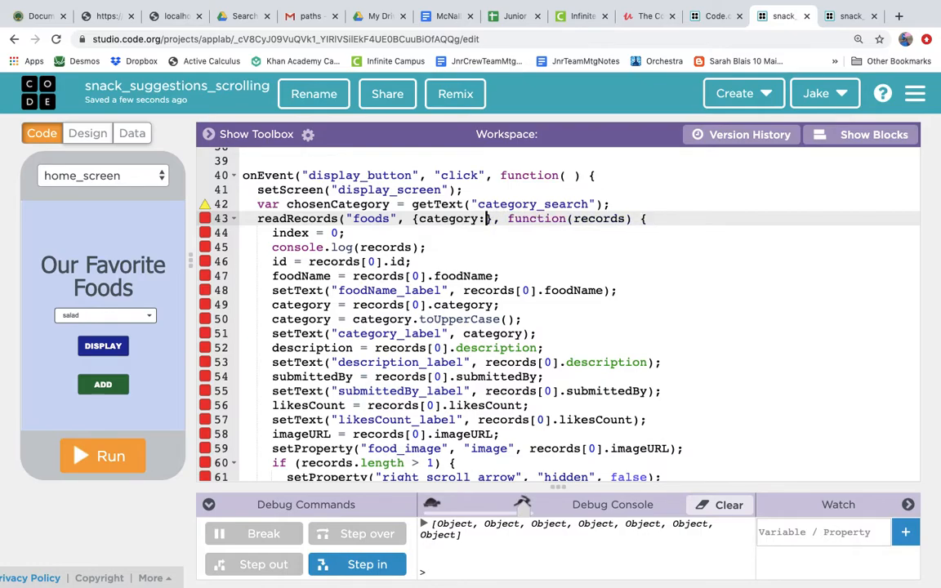
type("chosenCategory")
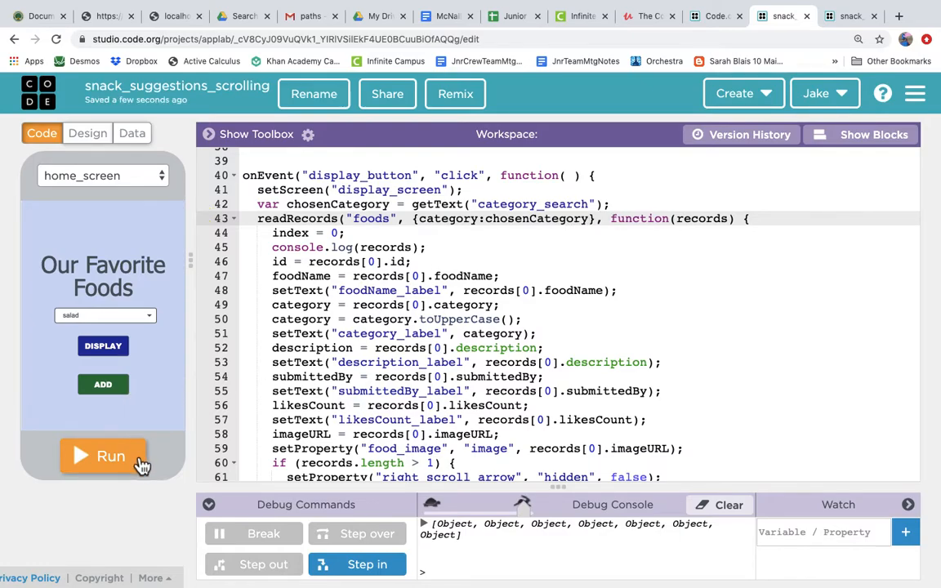
Step: Run with main dish selected and browse results like chicken tikka masala and lasagna
left_click(103, 455)
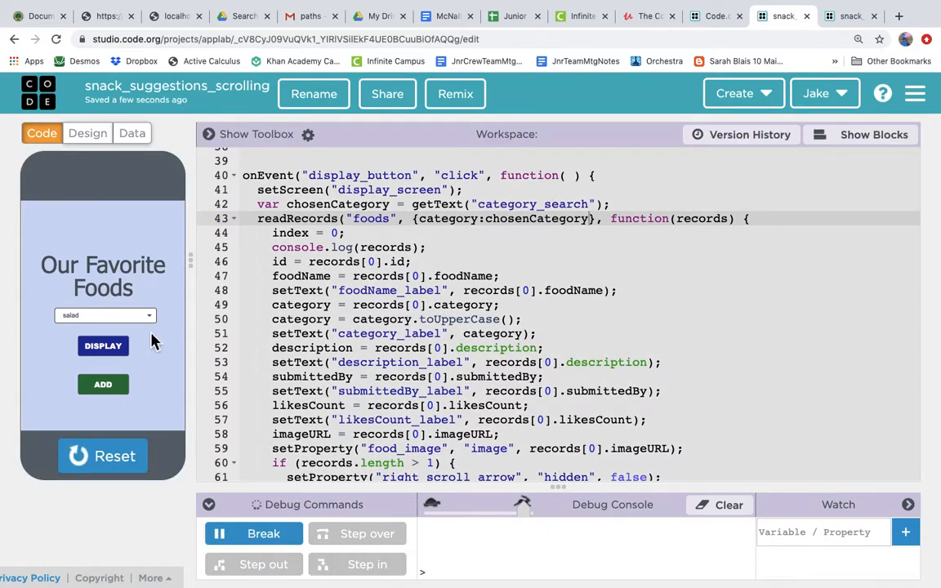
left_click(104, 315)
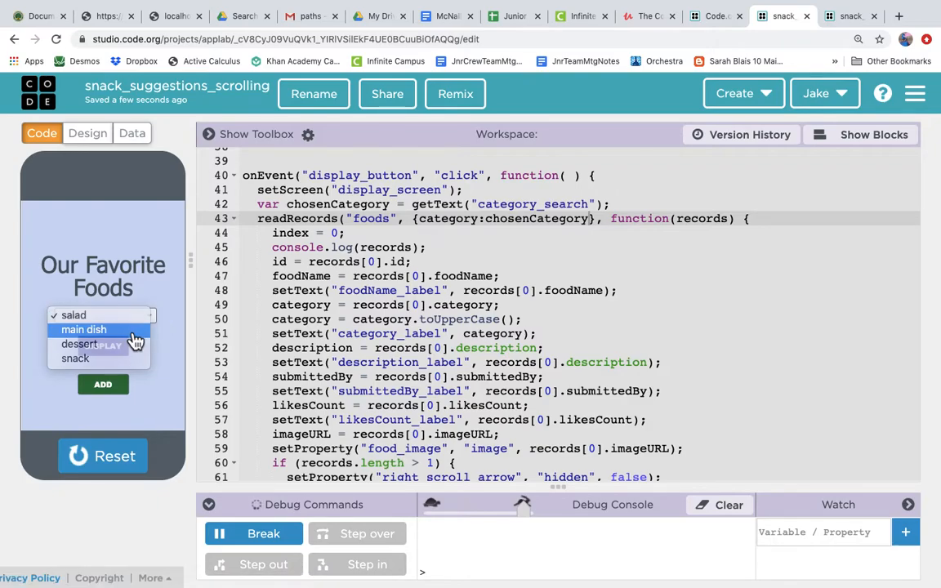
left_click(83, 330)
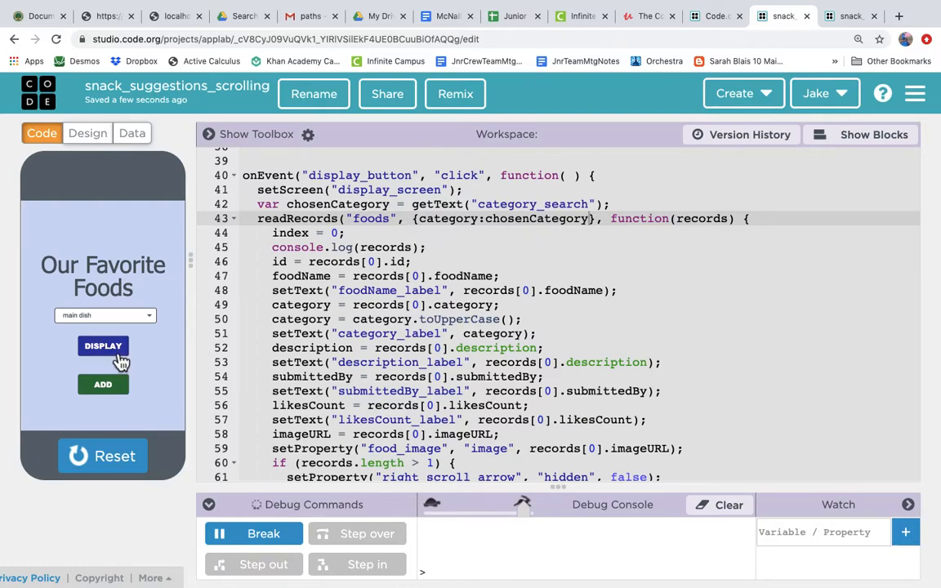
left_click(103, 347)
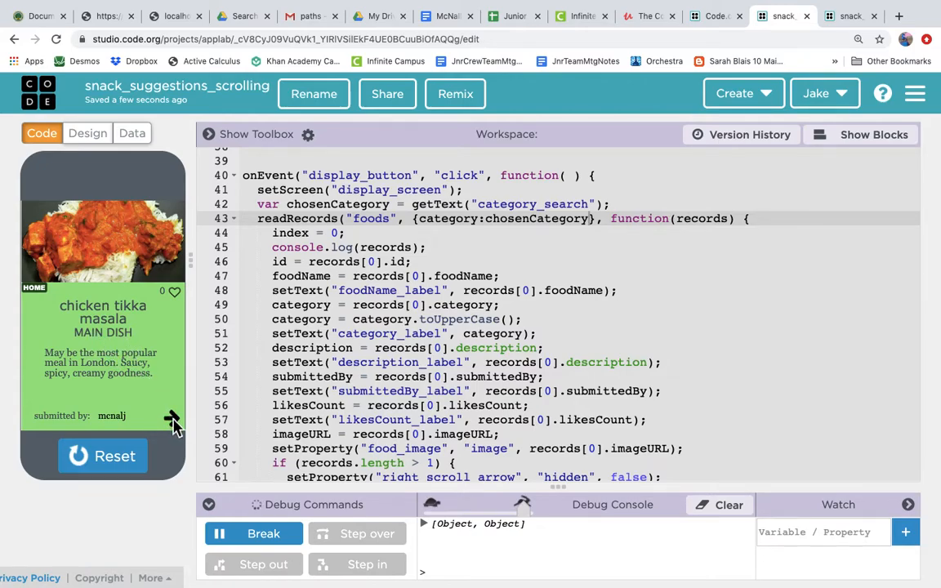
left_click(171, 419)
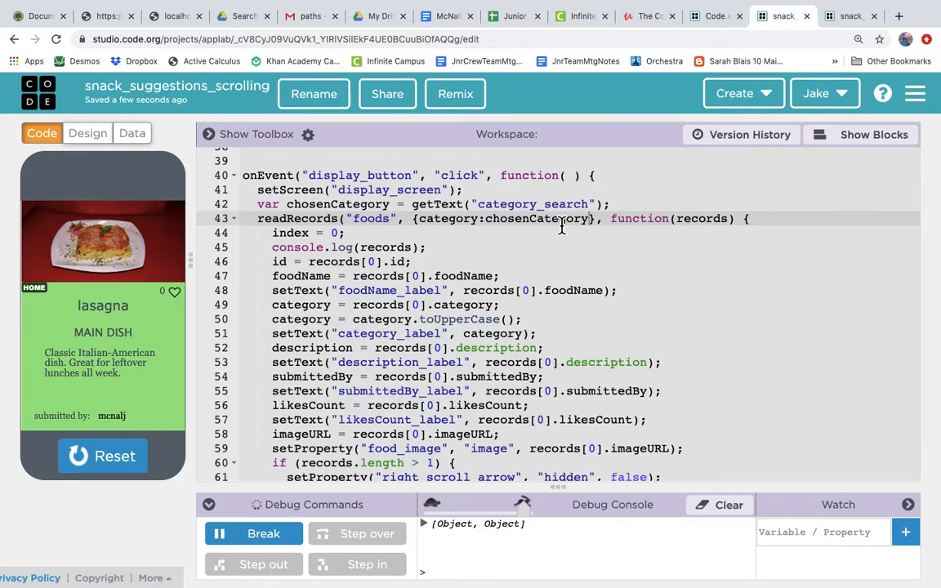
mouse_move(379, 337)
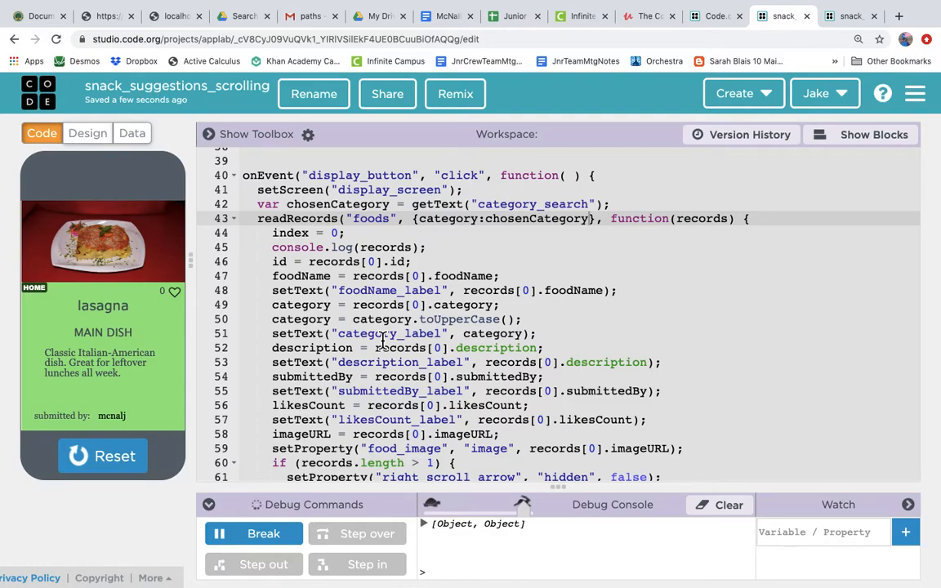
mouse_move(548, 375)
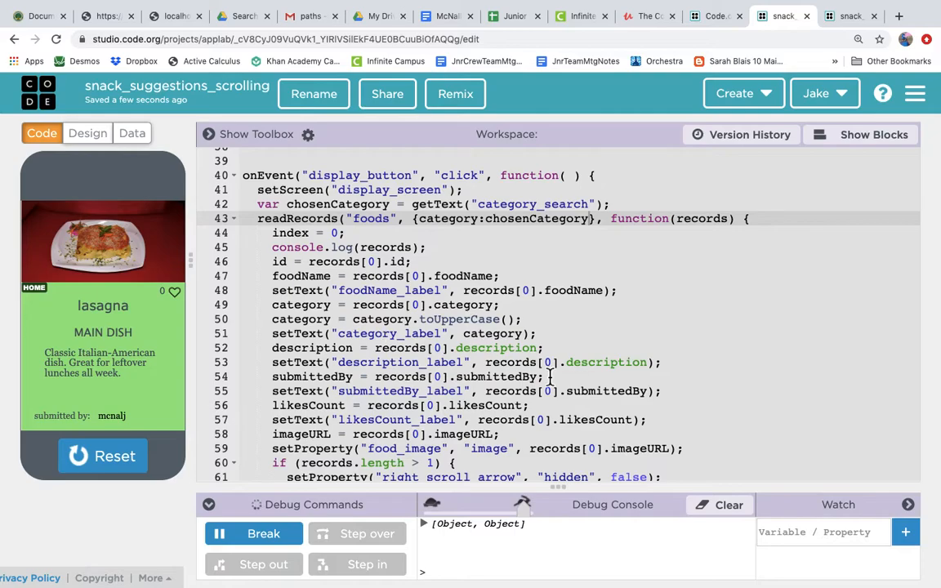